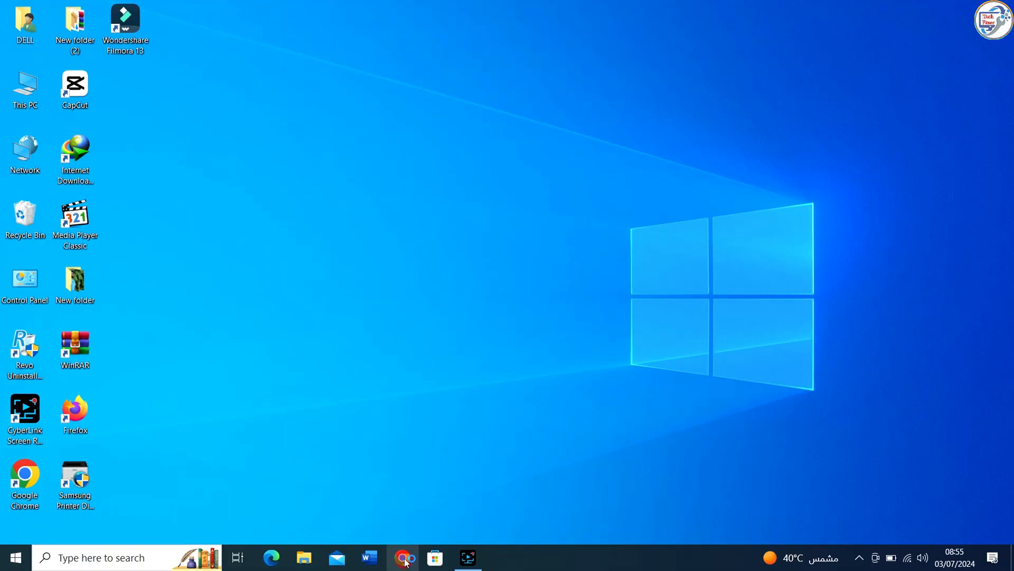
{"action": "mouse_move", "coordinate": [351, 280]}
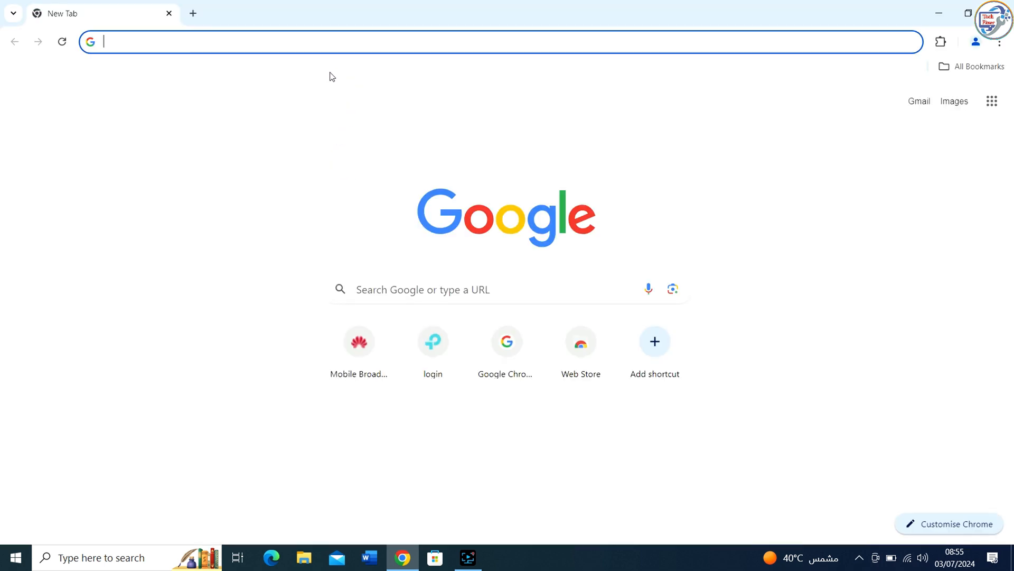
Search Google for 'xerox workcentre 3215' from the Chrome address bar
{"action": "type", "text": "xerox 3020 driver"}
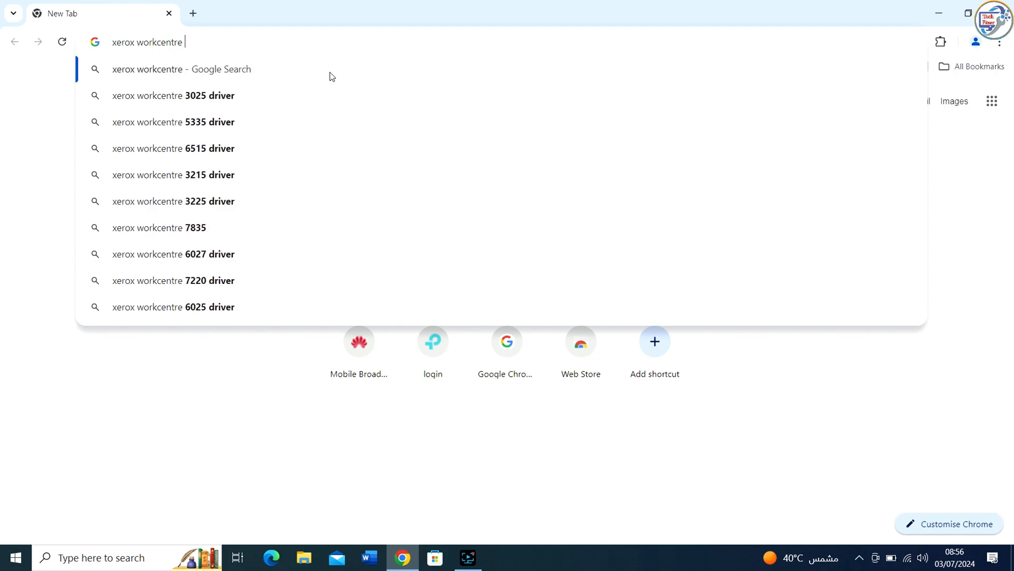
{"action": "type", "text": "3215"}
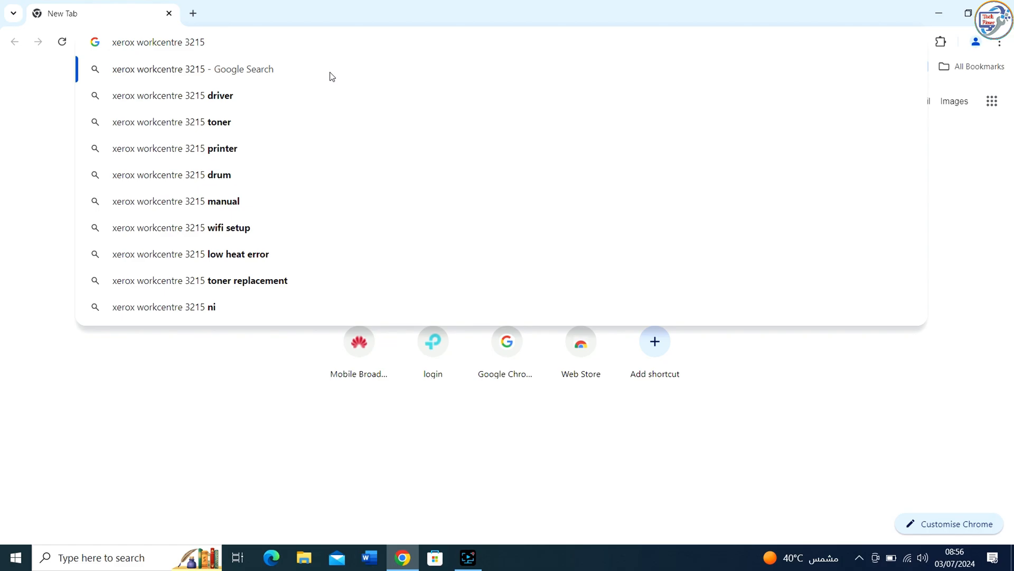
{"action": "left_click", "coordinate": [172, 95]}
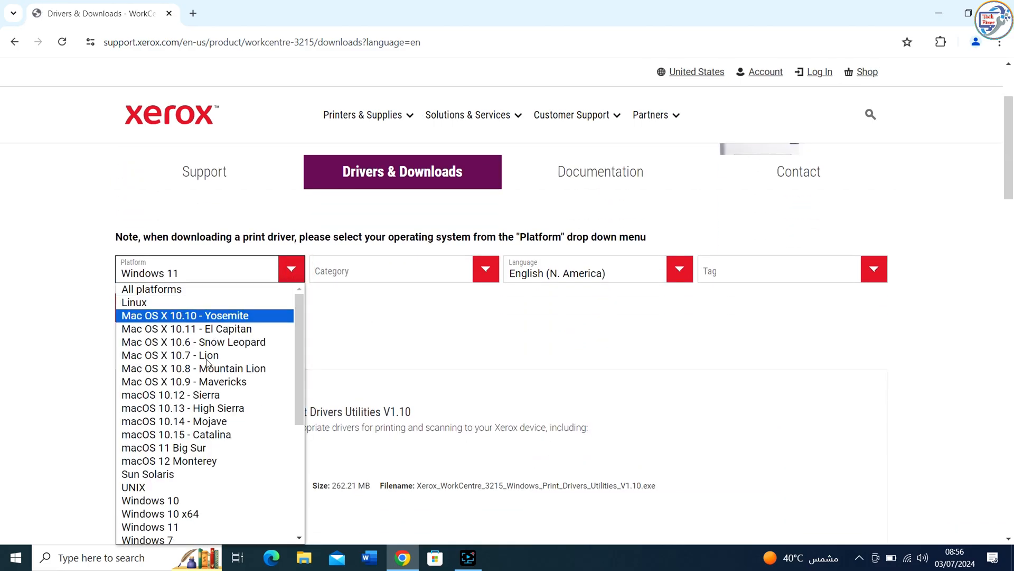
Filter the WorkCentre 3215 downloads to Windows 10 x64 platform and Drivers category
{"action": "left_click", "coordinate": [160, 514]}
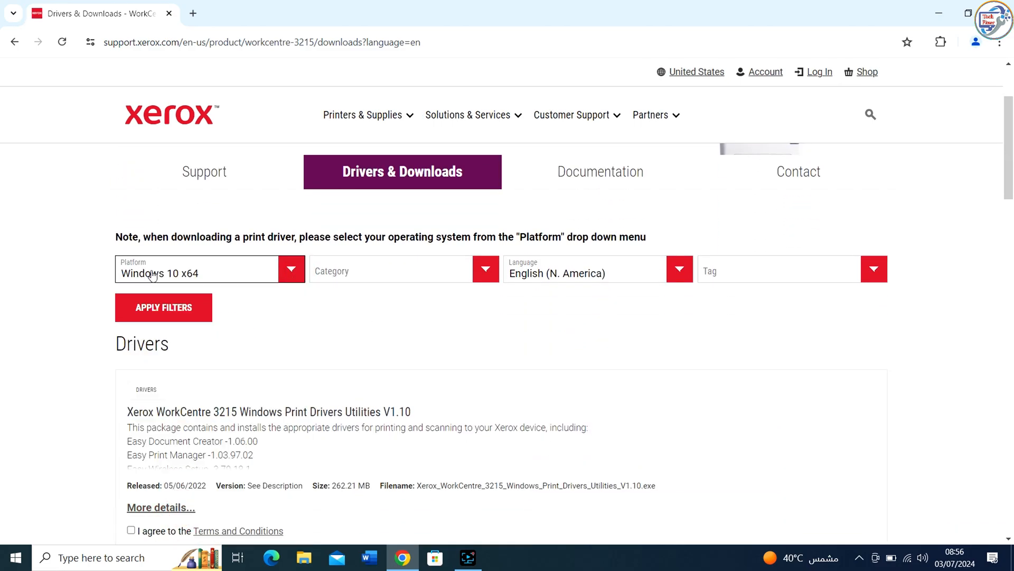
{"action": "mouse_move", "coordinate": [468, 266]}
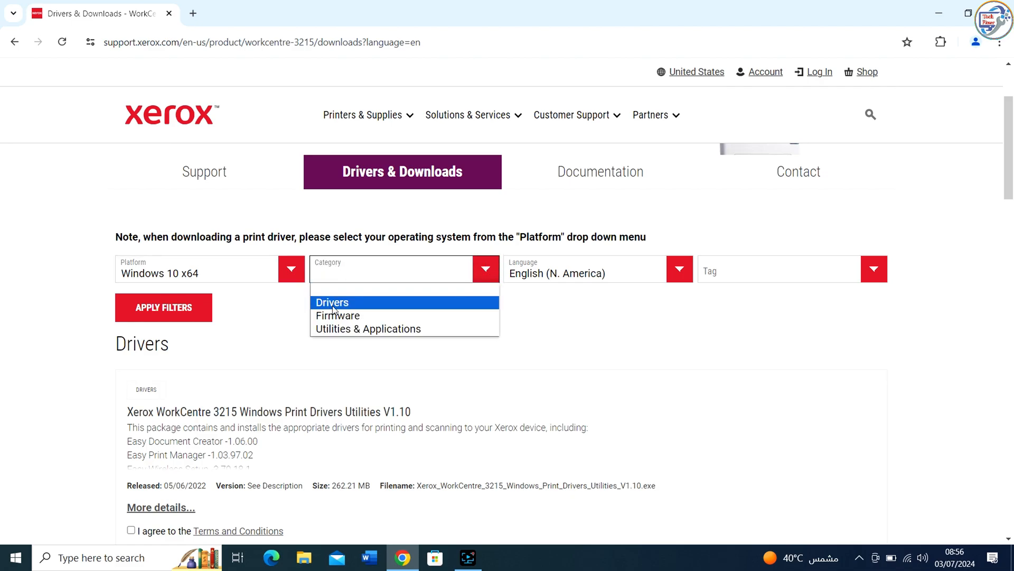
{"action": "left_click", "coordinate": [332, 302]}
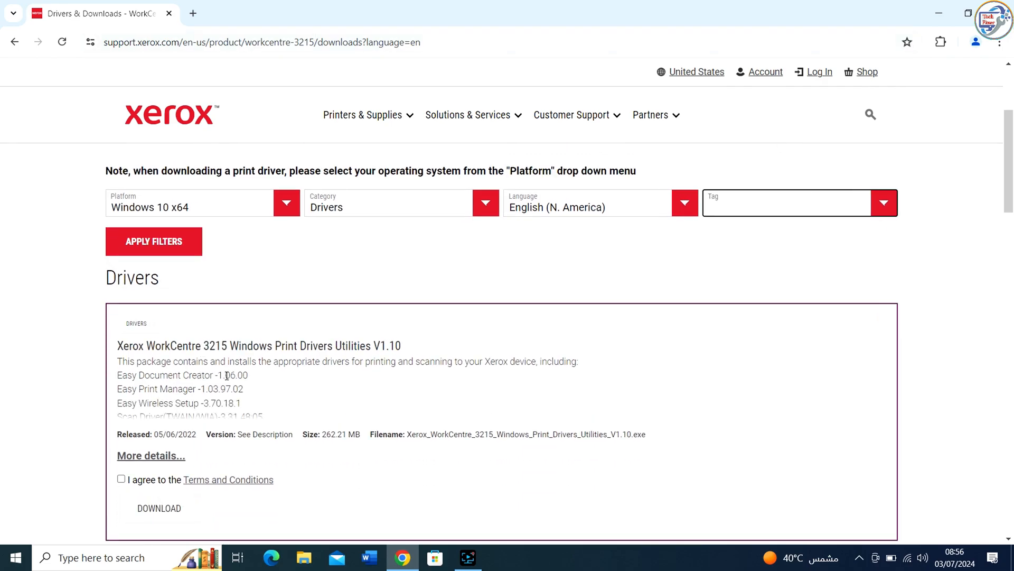
Apply the filters, agree to the terms and download the Software Installer Package v3.12.38.3
{"action": "left_click", "coordinate": [153, 241]}
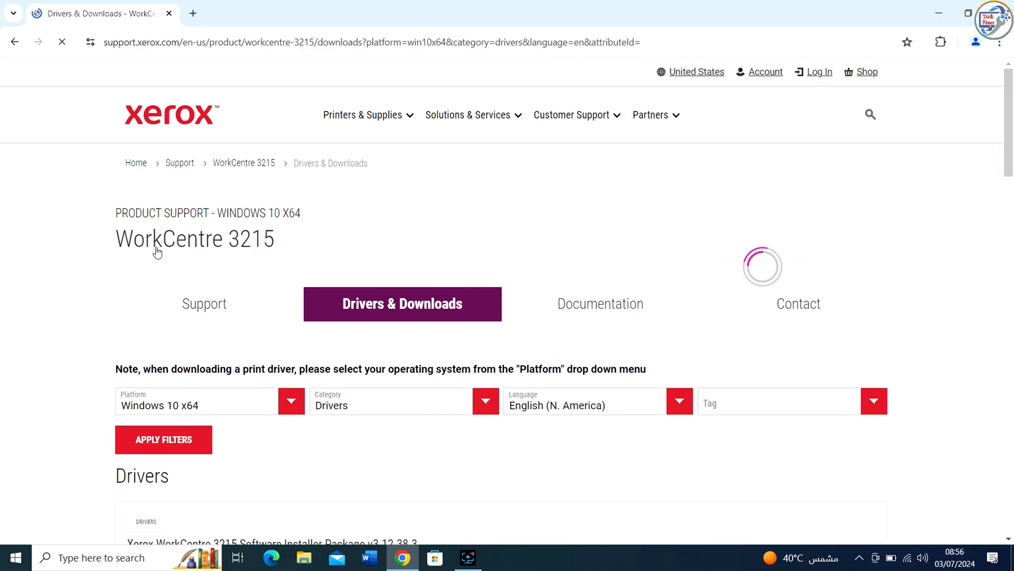
{"action": "scroll", "scroll_direction": "down", "scroll_amount": 3}
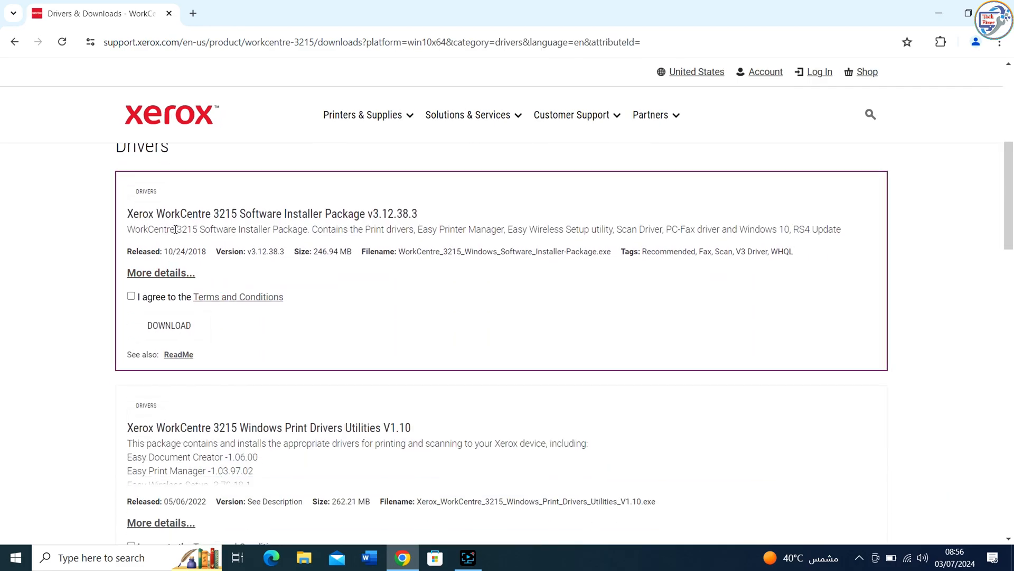
{"action": "mouse_move", "coordinate": [129, 308]}
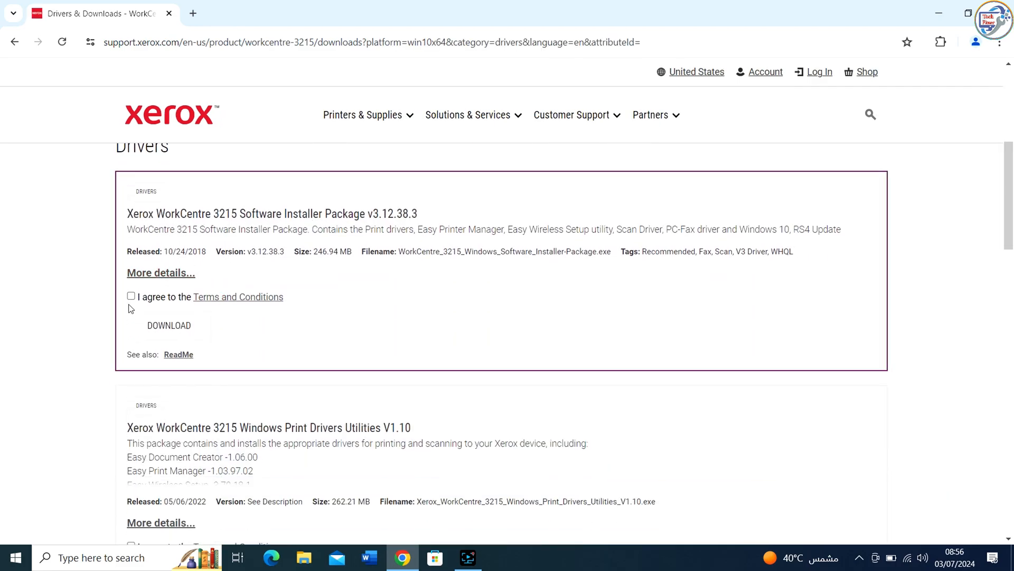
{"action": "left_click", "coordinate": [131, 296]}
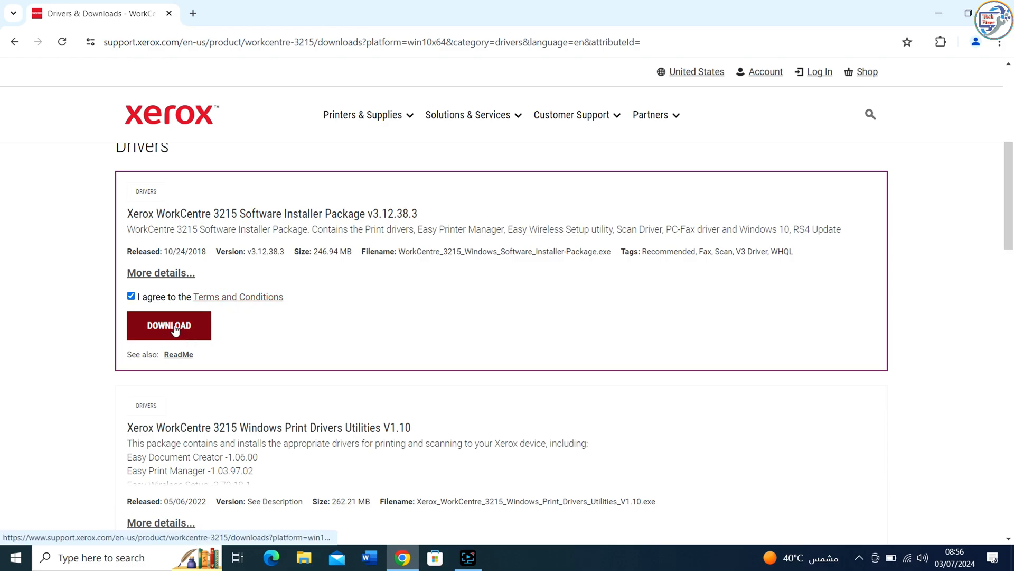
{"action": "left_click", "coordinate": [169, 324]}
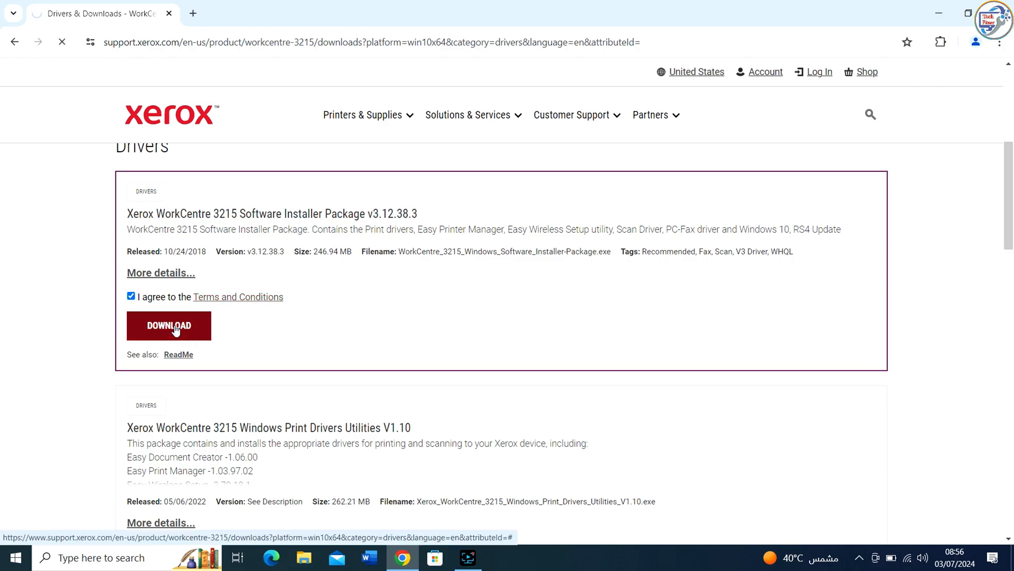
Start the 235.50 MB installer download in IDM into Downloads\Programs
{"action": "left_click", "coordinate": [169, 324]}
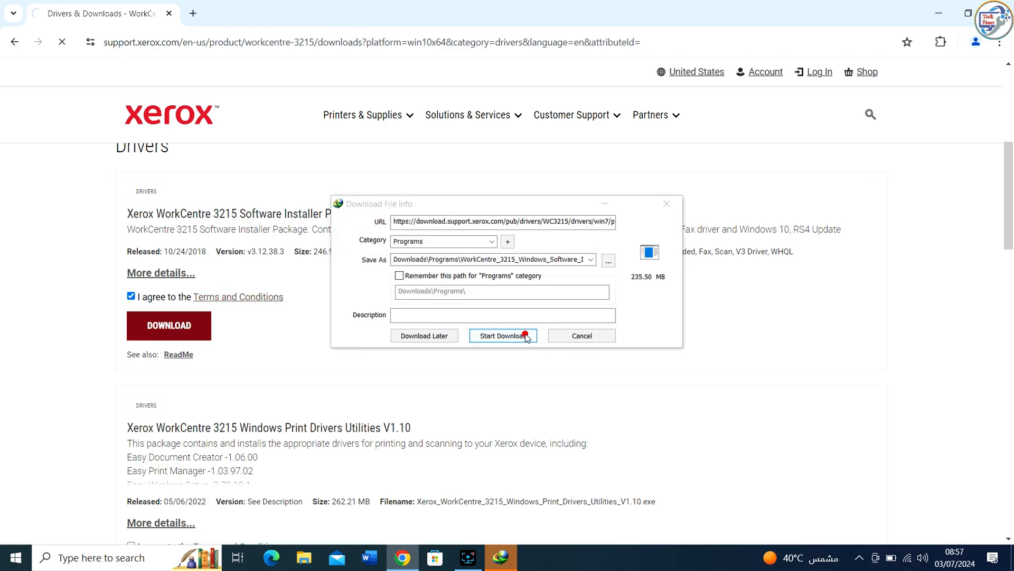
{"action": "left_click", "coordinate": [503, 335]}
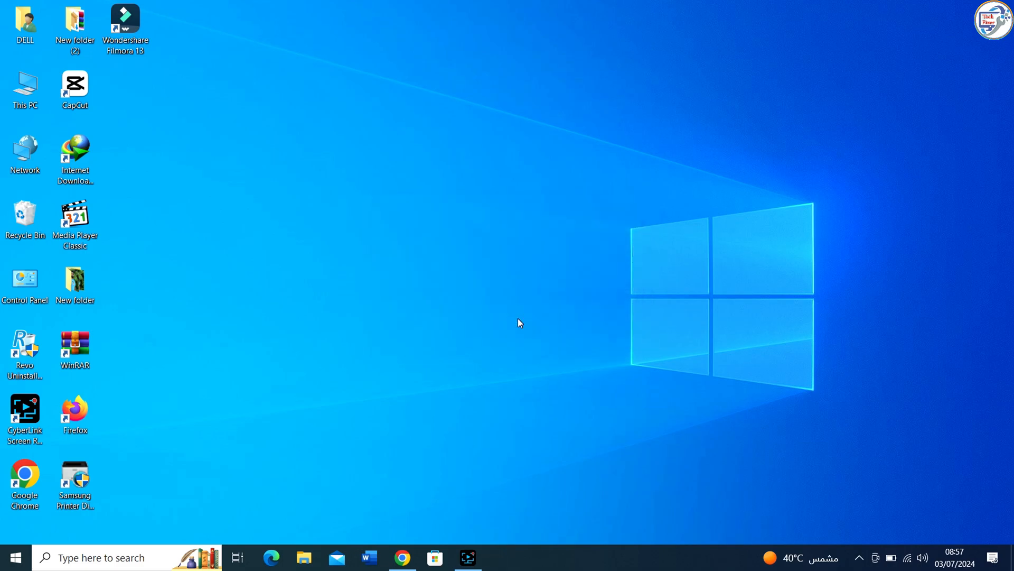
Copy the WorkCentre_3215 installer from Downloads\Programs onto the desktop
{"action": "left_click", "coordinate": [303, 557]}
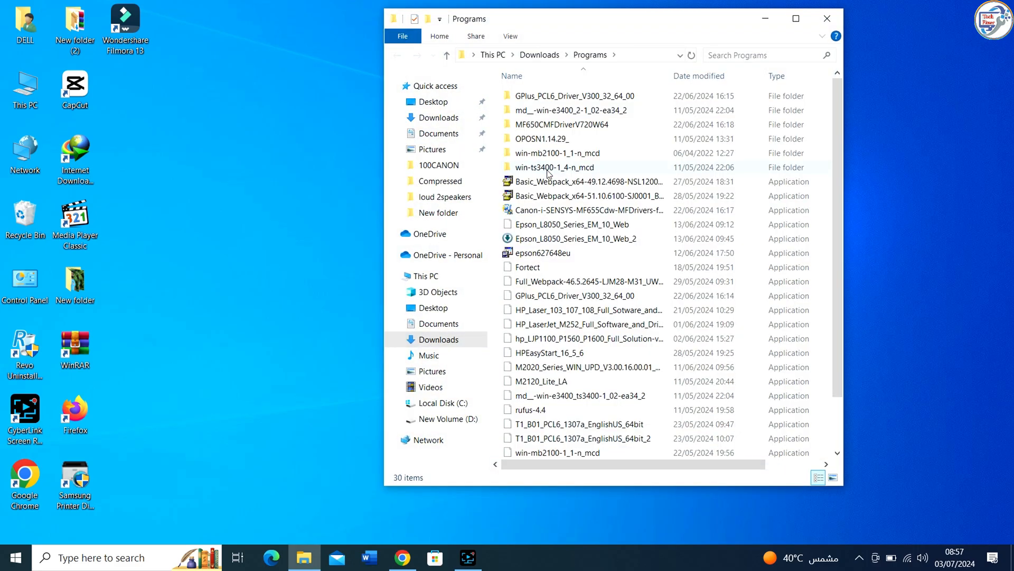
{"action": "left_click", "coordinate": [582, 451]}
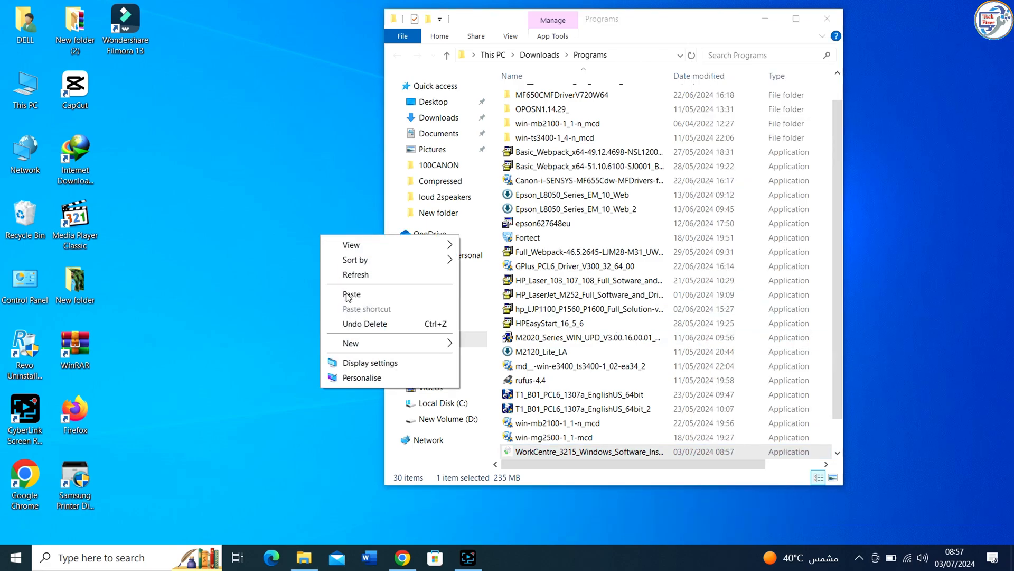
{"action": "left_click", "coordinate": [352, 294]}
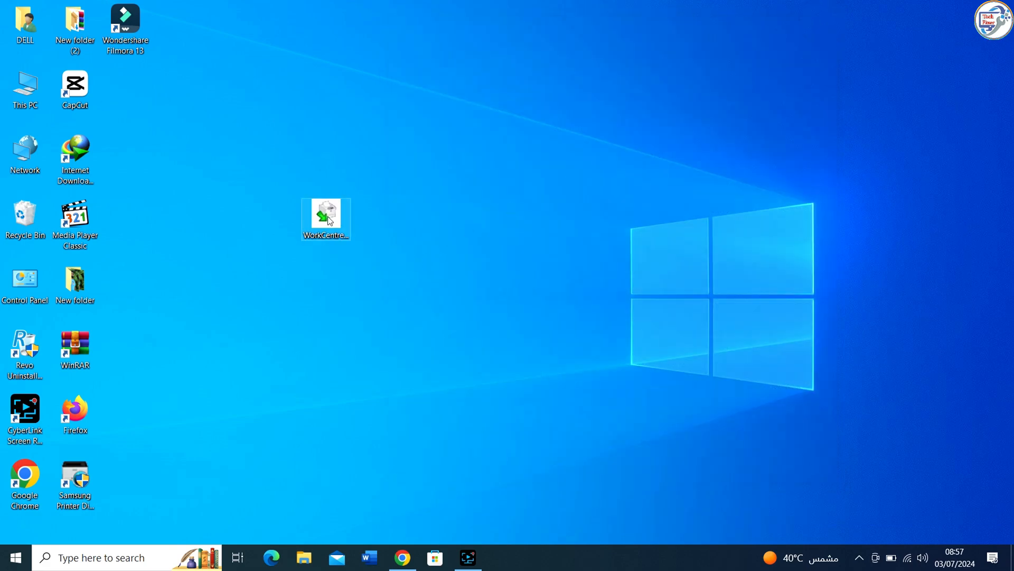
Extract the package to C:\Xerox\WorkCentre_3215, run the setup and choose Install Software
{"action": "double_click", "coordinate": [325, 214]}
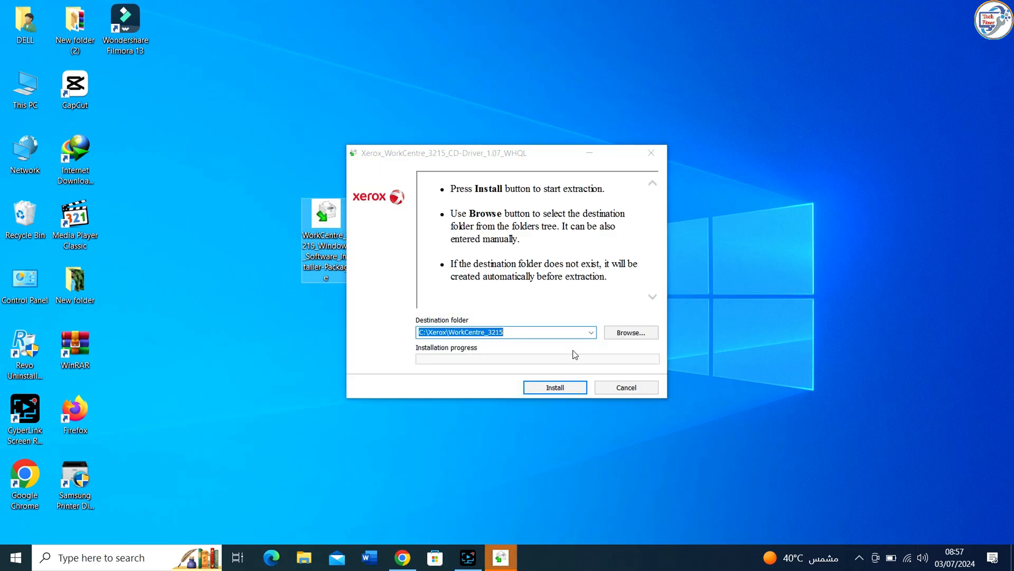
{"action": "left_click", "coordinate": [554, 387]}
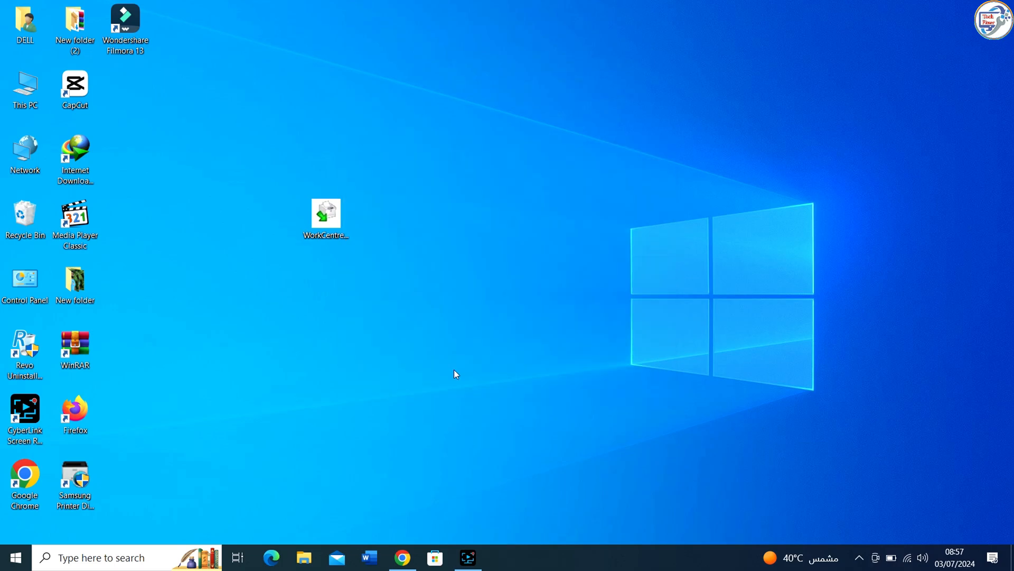
{"action": "double_click", "coordinate": [325, 213]}
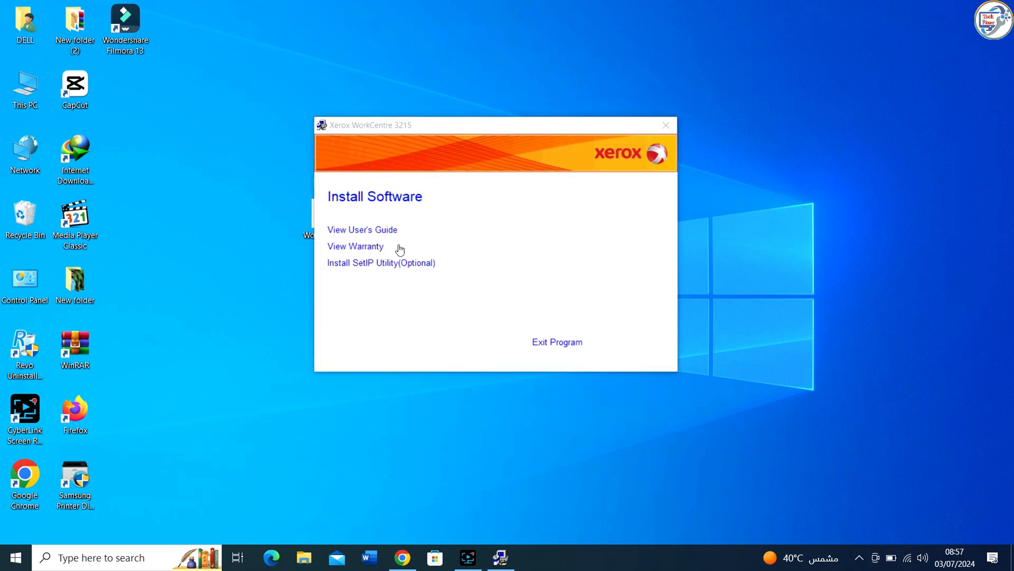
{"action": "mouse_move", "coordinate": [367, 192]}
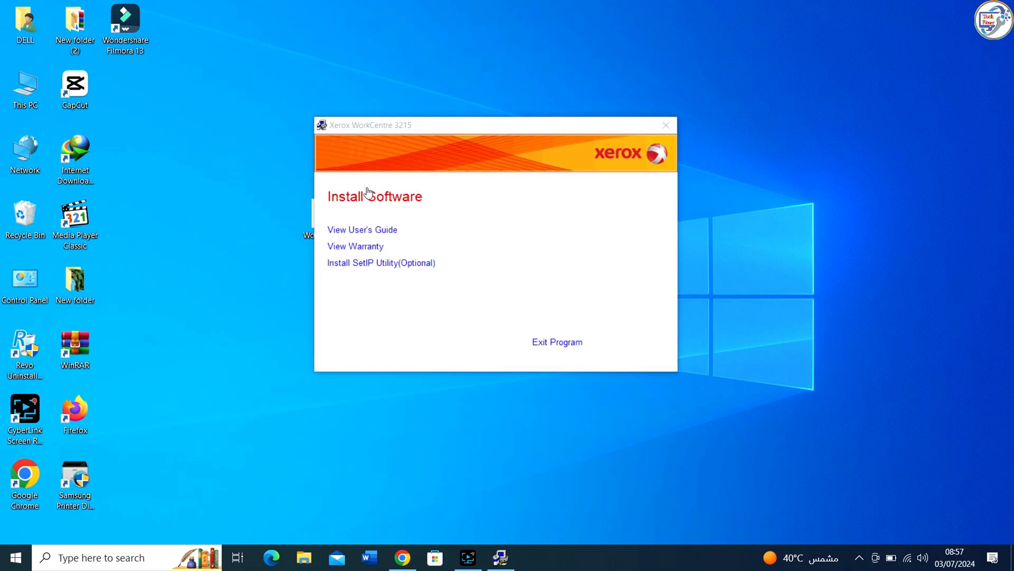
{"action": "left_click", "coordinate": [374, 196]}
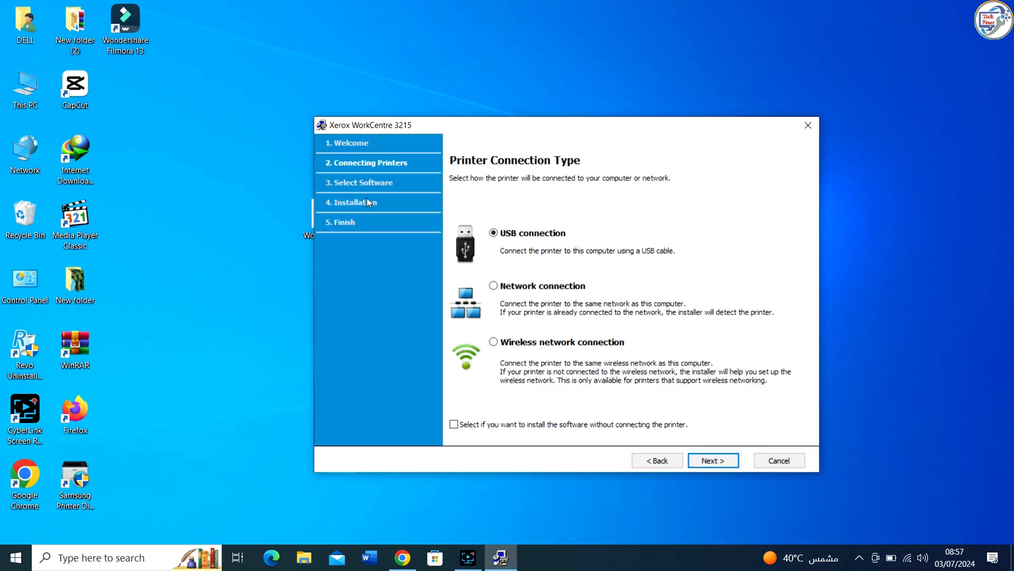
{"action": "mouse_move", "coordinate": [489, 207]}
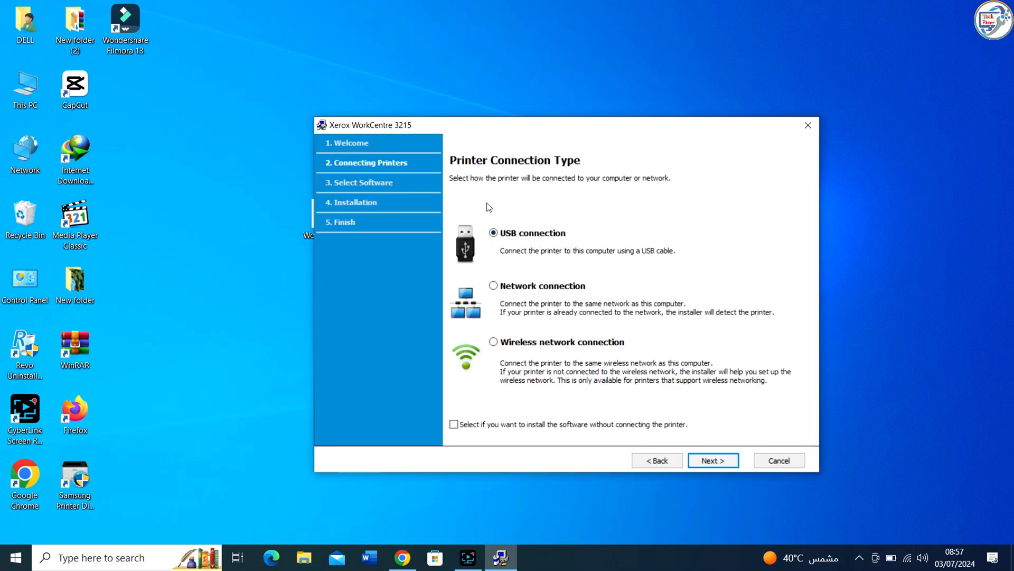
Choose USB connection and continue past the USB cable instructions to the software list
{"action": "left_click", "coordinate": [712, 460]}
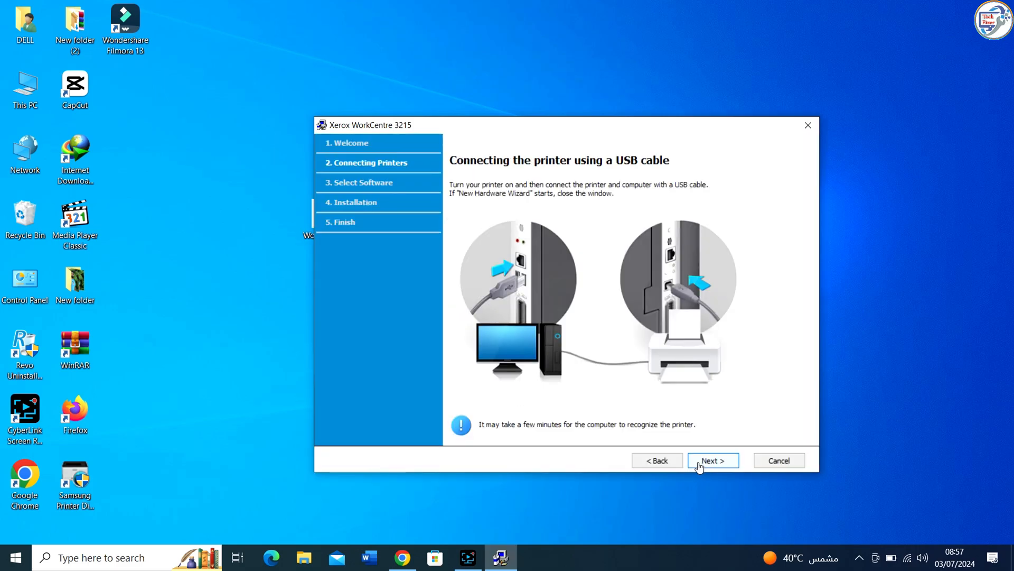
{"action": "mouse_move", "coordinate": [617, 431]}
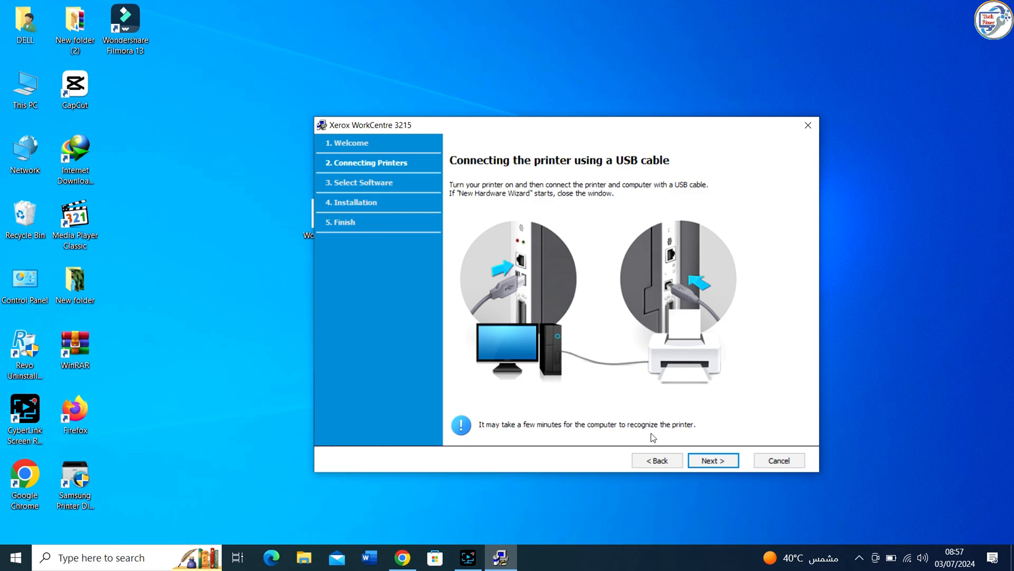
{"action": "left_click", "coordinate": [712, 460]}
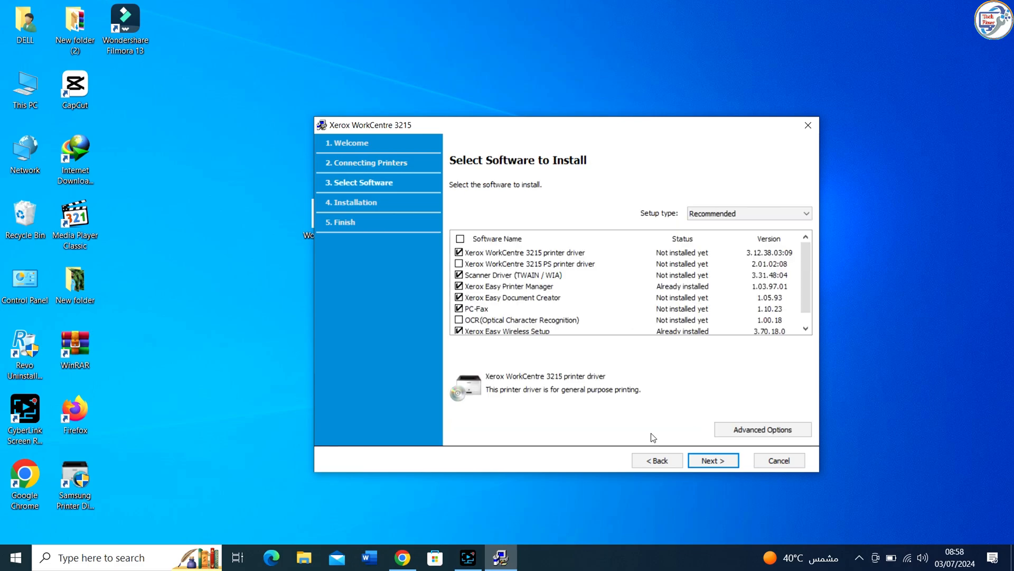
{"action": "mouse_move", "coordinate": [562, 287]}
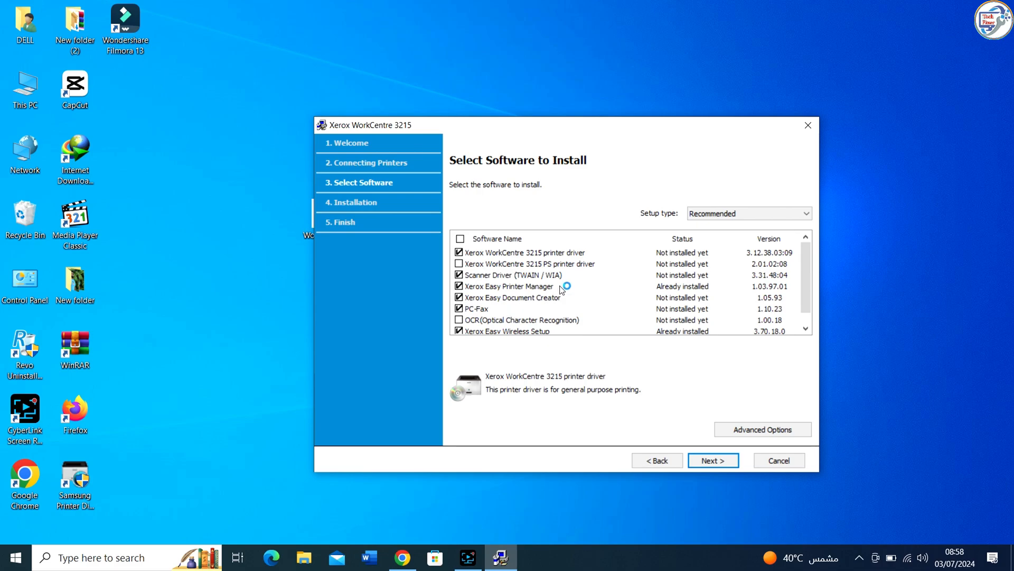
{"action": "mouse_move", "coordinate": [563, 272]}
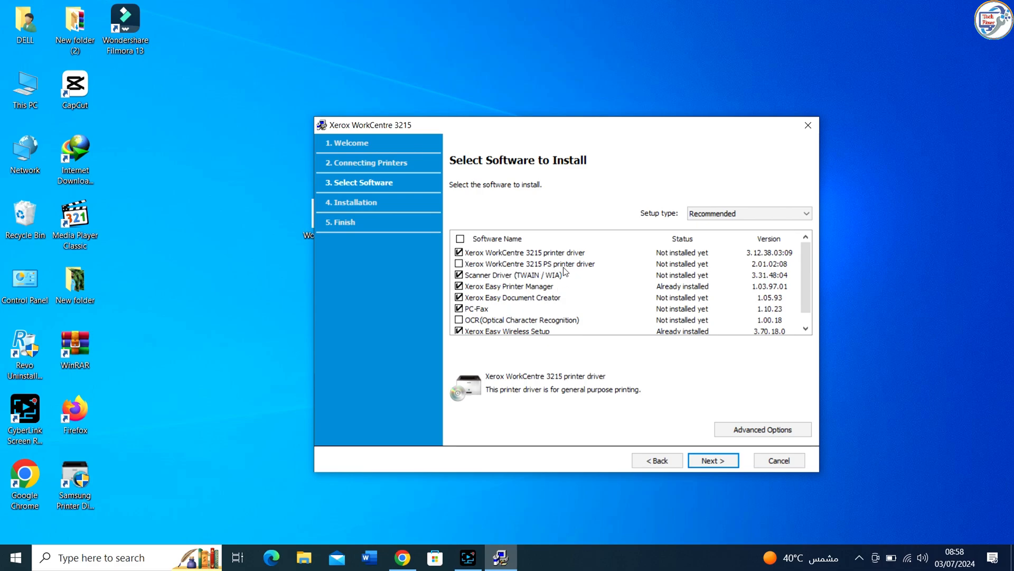
{"action": "mouse_move", "coordinate": [549, 287]}
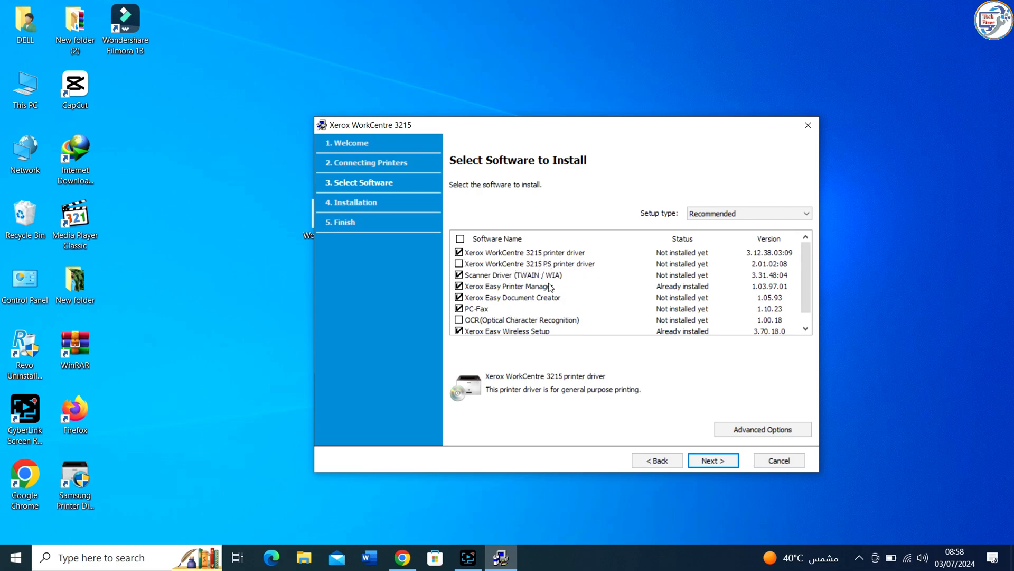
Accept the Recommended setup selections and begin installing the printer driver
{"action": "scroll", "scroll_direction": "down", "scroll_amount": 3}
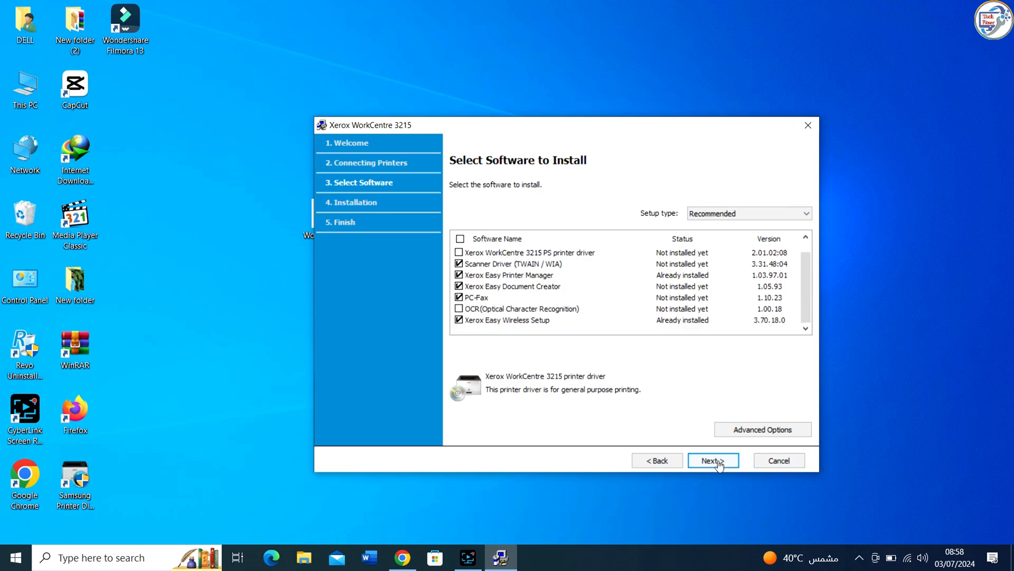
{"action": "left_click", "coordinate": [712, 459]}
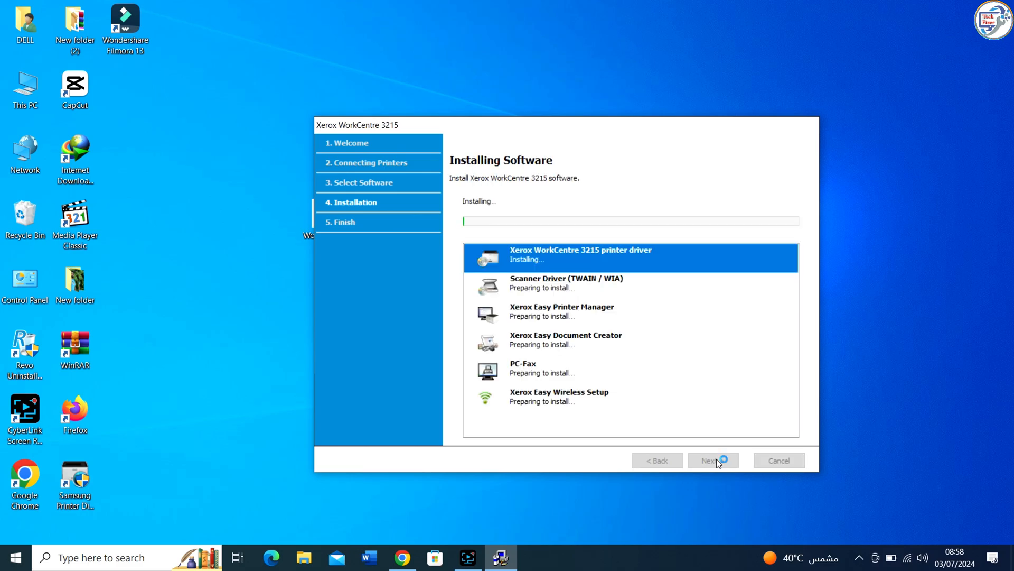